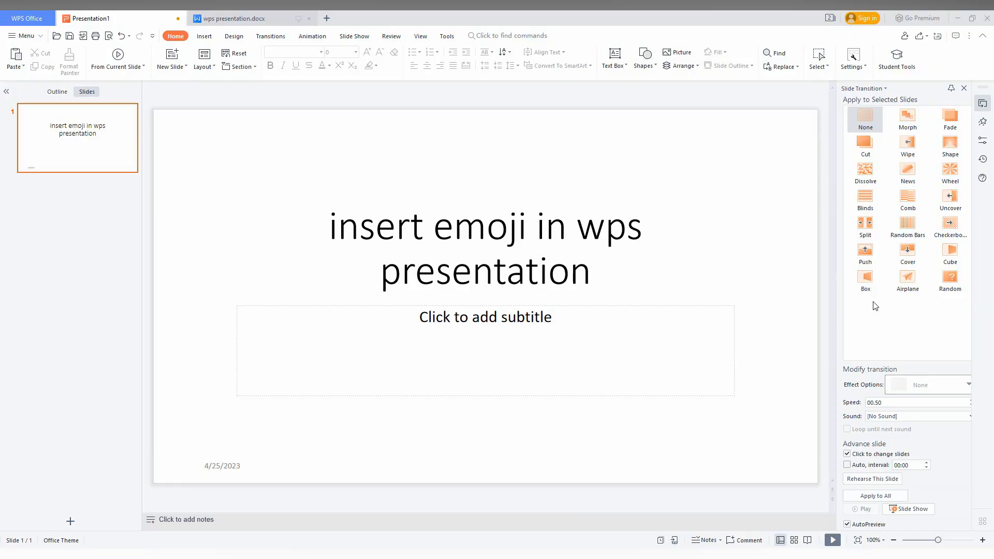
{"action": "mouse_move", "coordinate": [601, 237]}
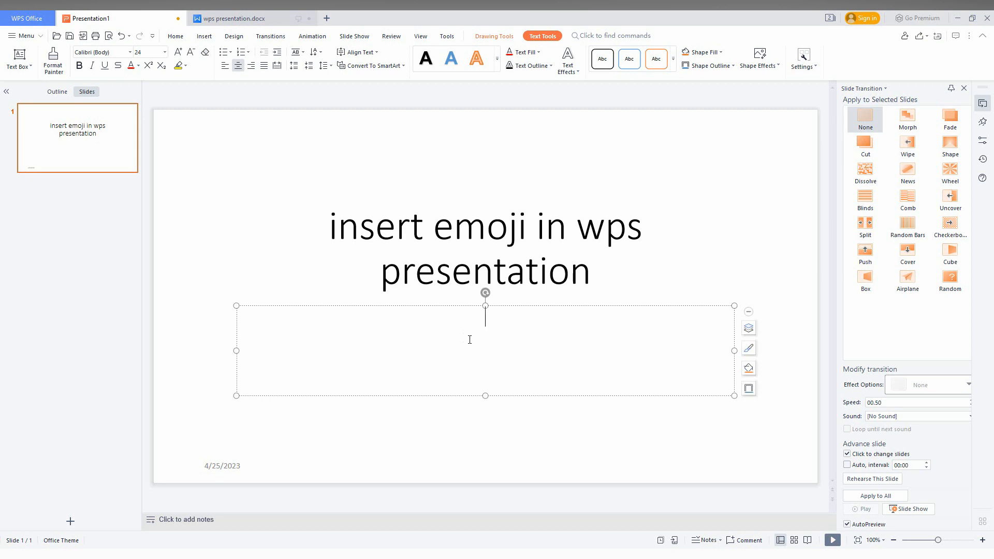
{"action": "left_click", "coordinate": [204, 37]}
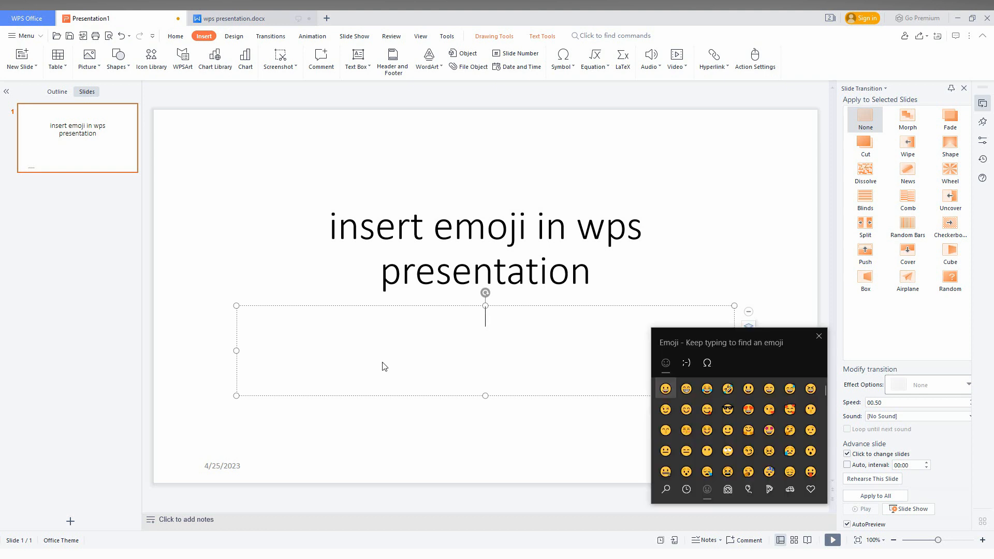
{"action": "mouse_move", "coordinate": [663, 341]}
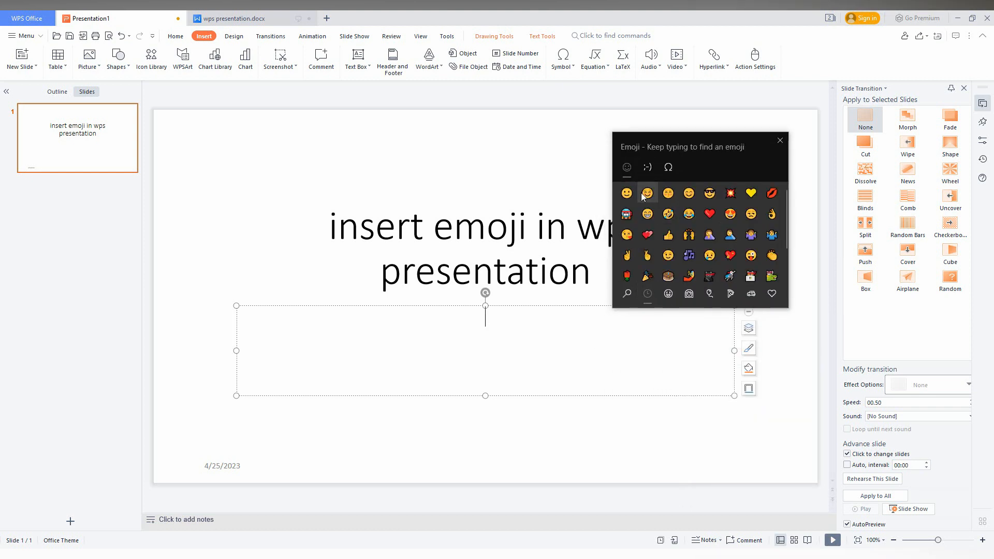
Step: Insert a smiley, thumbs-up and further emojis from the emoji panel into the subtitle
{"action": "left_click", "coordinate": [668, 193]}
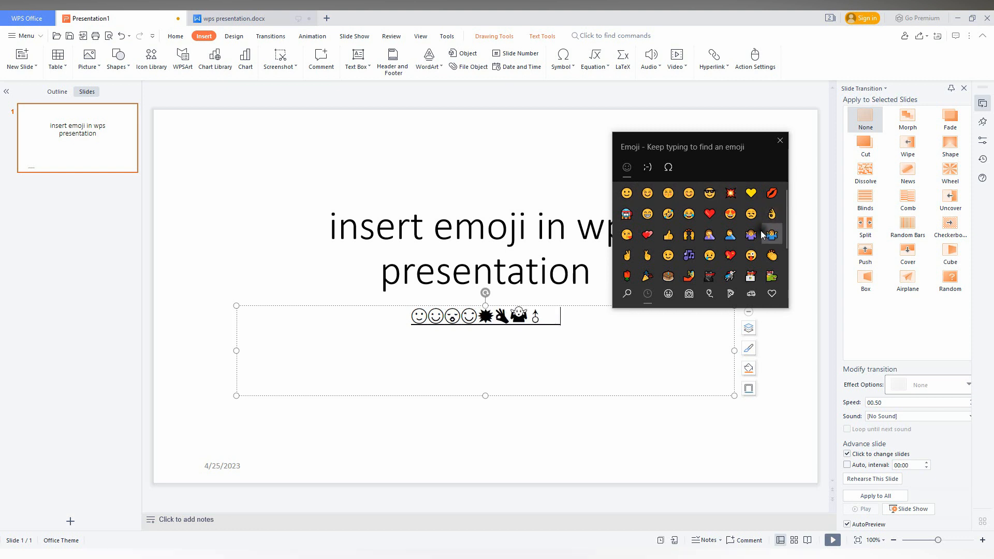
{"action": "left_click", "coordinate": [668, 235]}
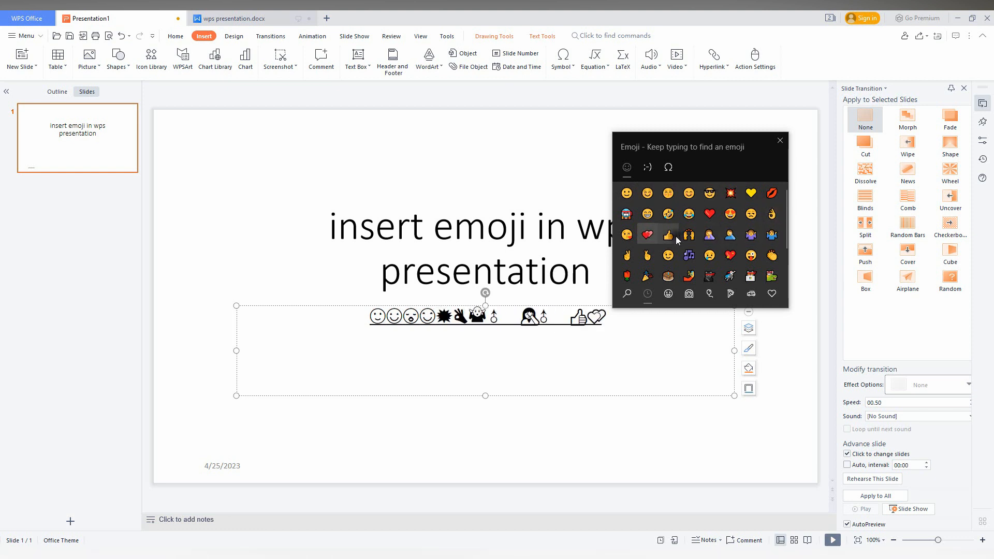
{"action": "left_click", "coordinate": [667, 234]}
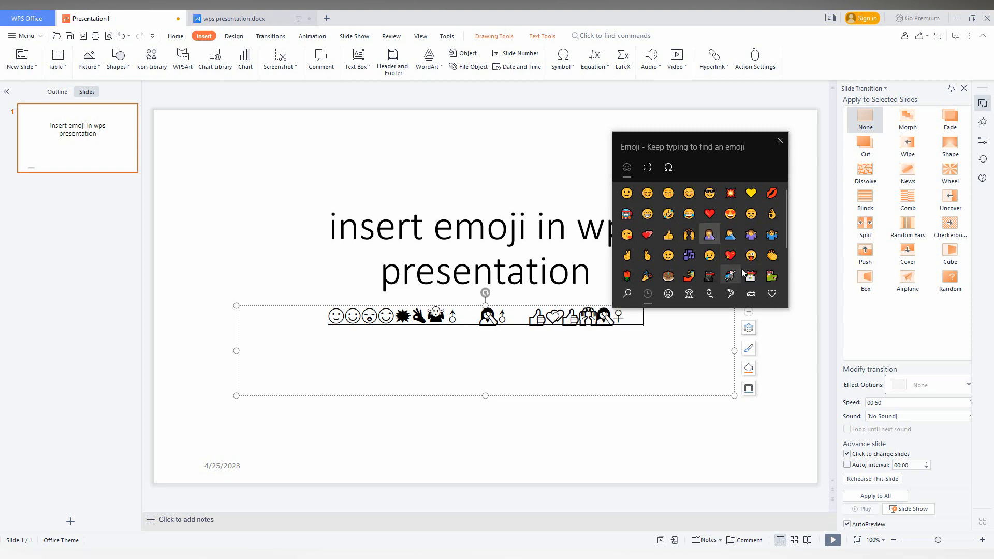
{"action": "left_click", "coordinate": [751, 255]}
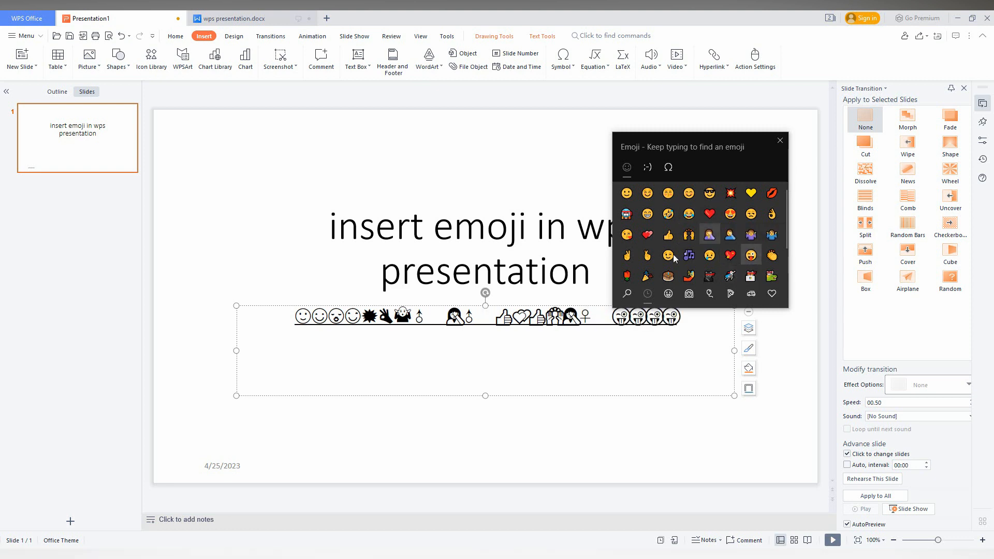